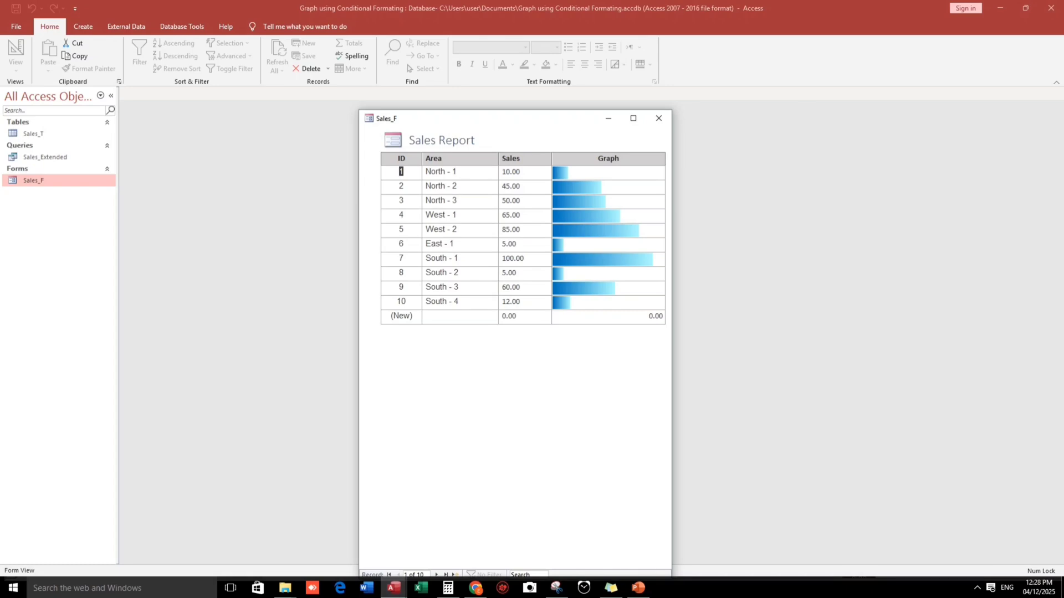
Close the finished Sales_F sample form, leaving no objects open
click(510, 186)
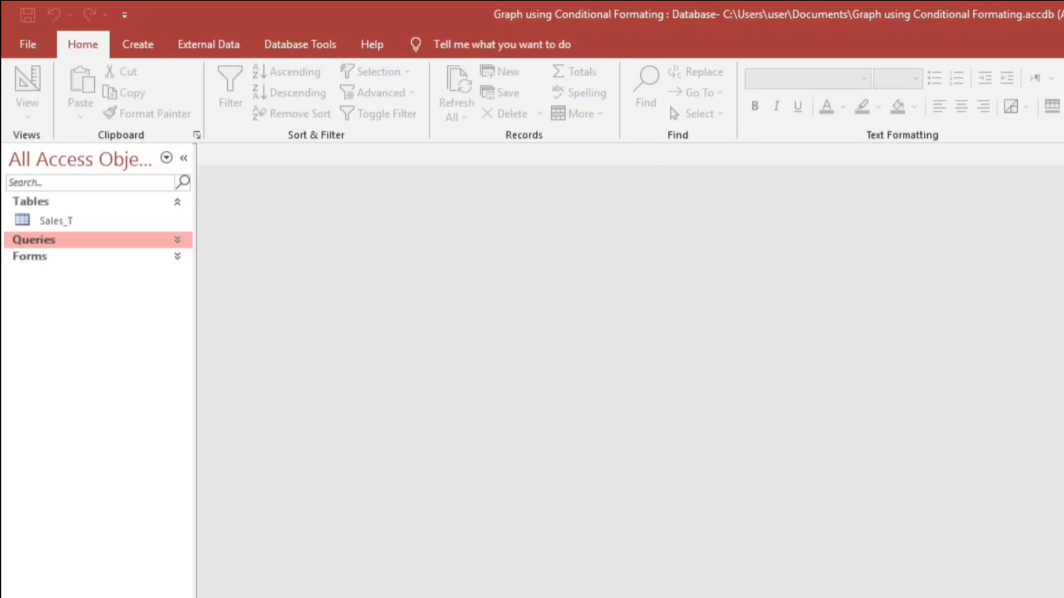
click(55, 221)
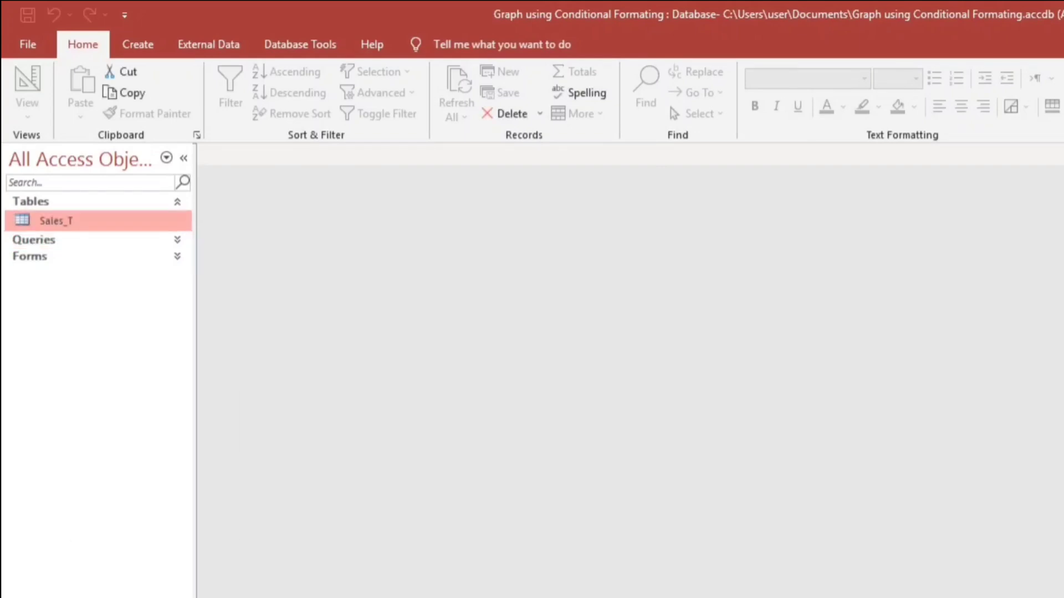
double_click(56, 220)
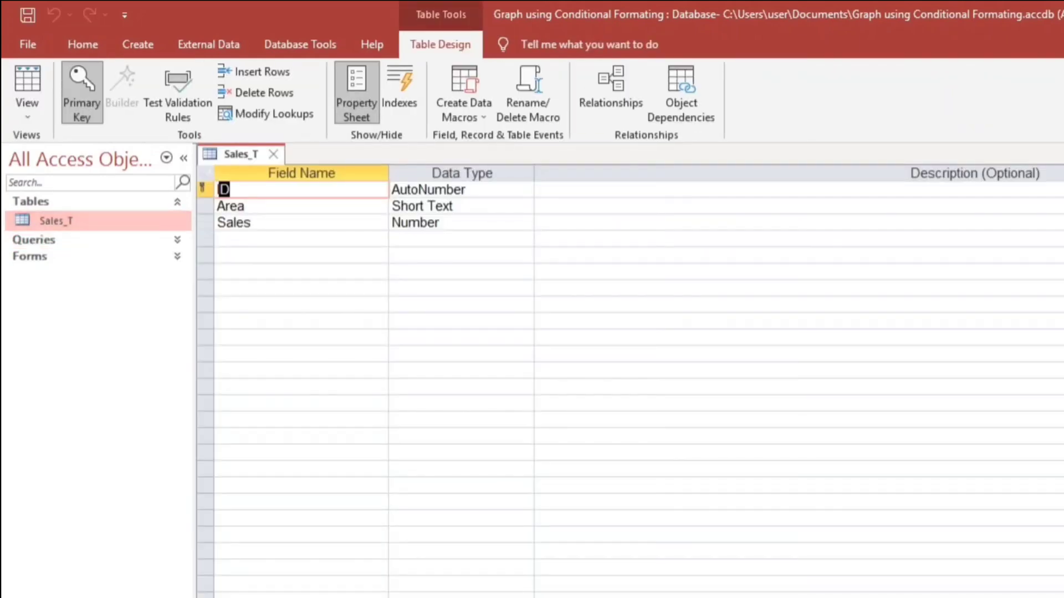
text(I)
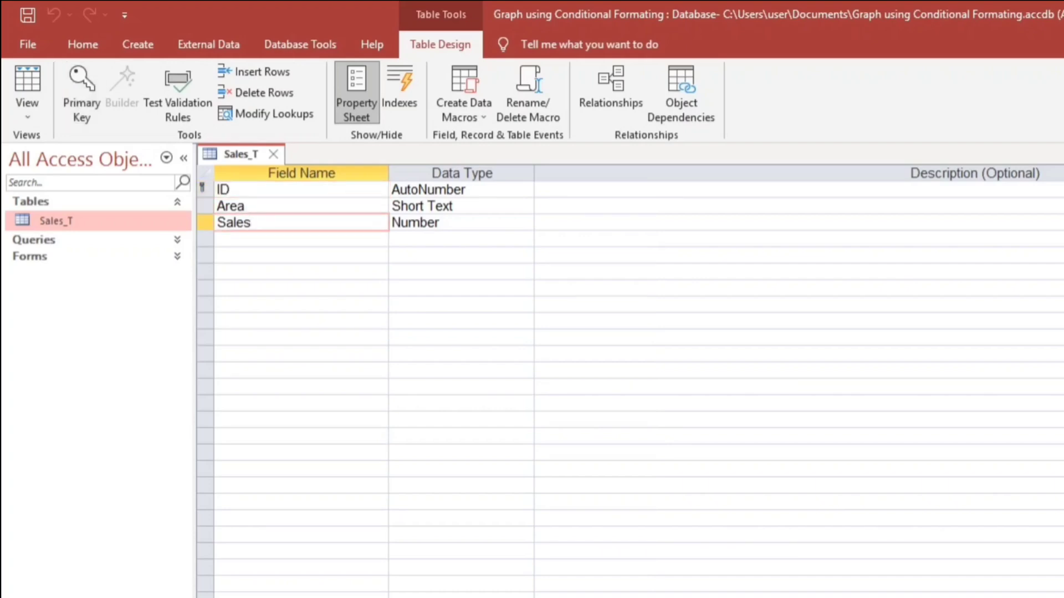
click(441, 222)
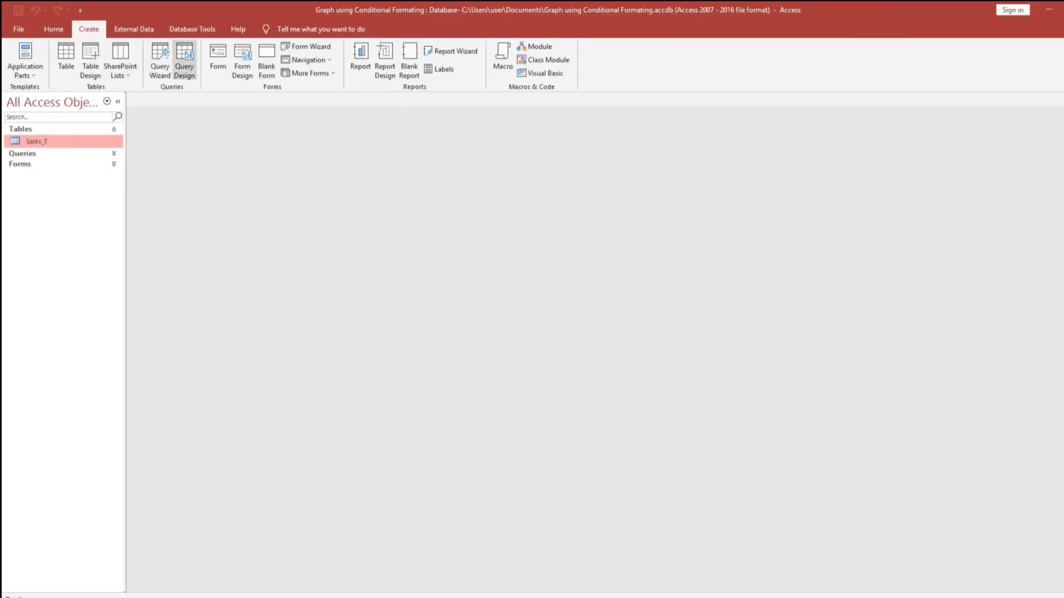
Design a new query on Sales_T with ID, Area, Sales and a Graph: Sales column
click(184, 60)
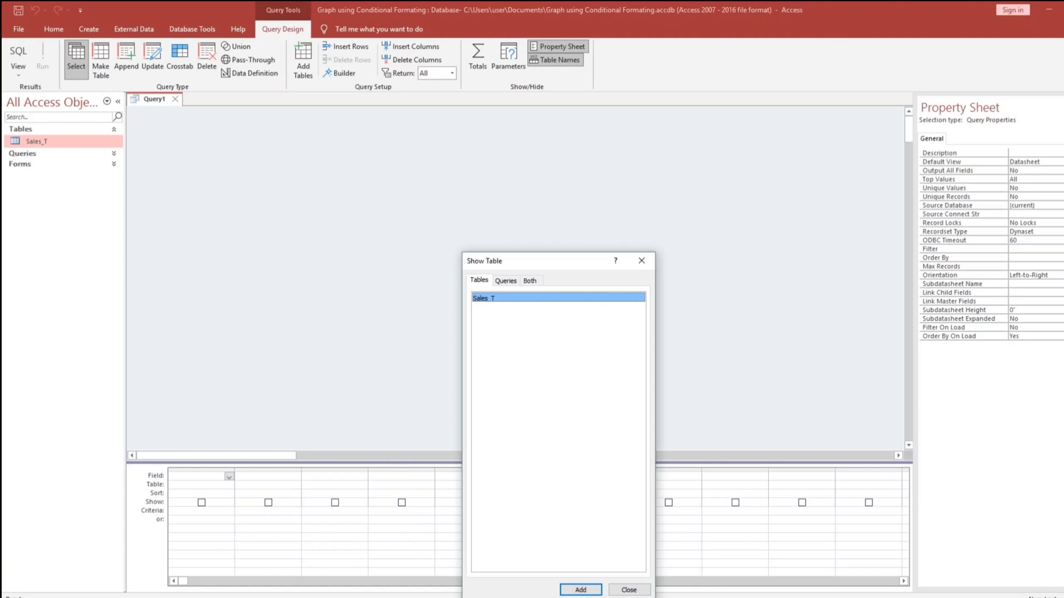
click(579, 589)
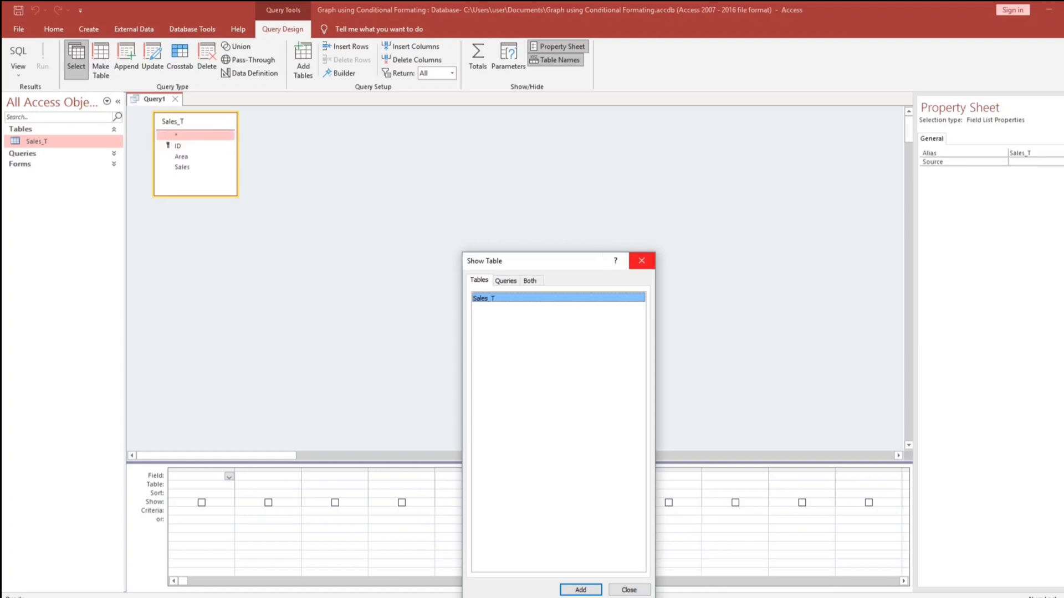
click(628, 590)
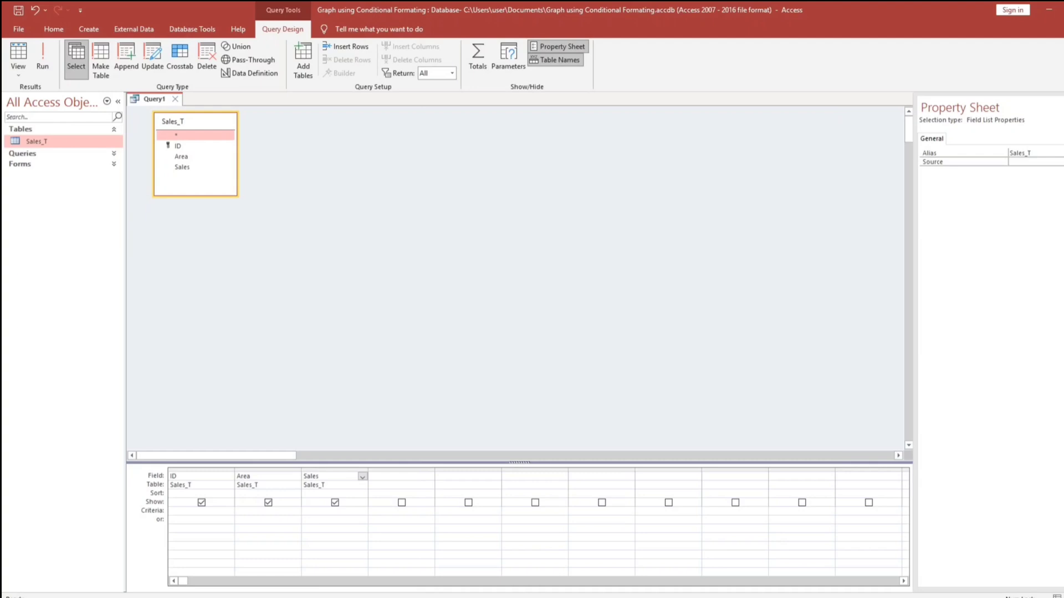
click(181, 167)
text(Graph: Sales)
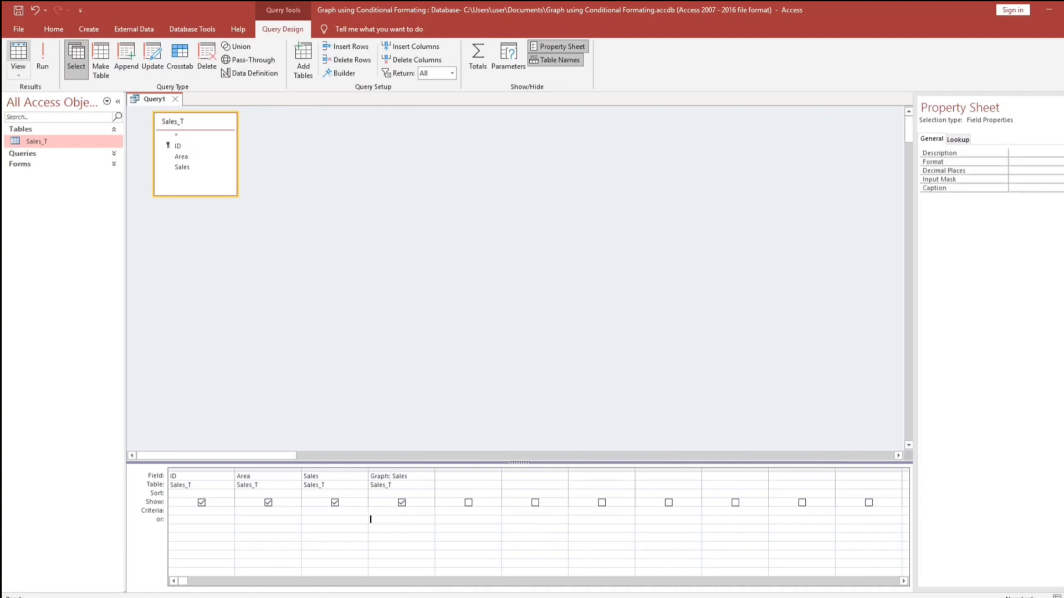
Run the query, then save it as Sales_Extended and close it
click(18, 58)
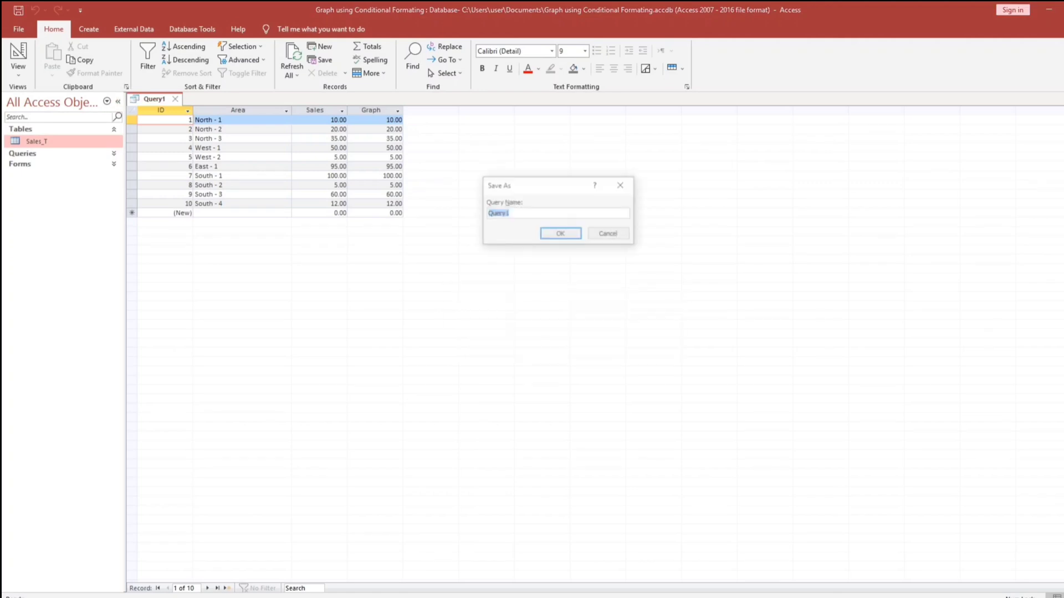
text(Sales_Ex)
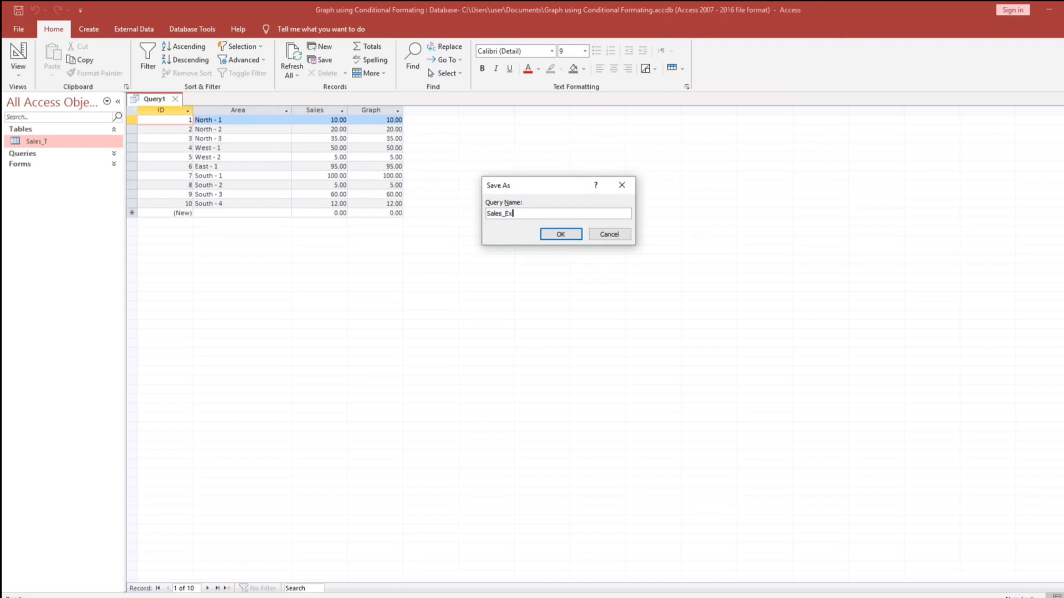
click(560, 233)
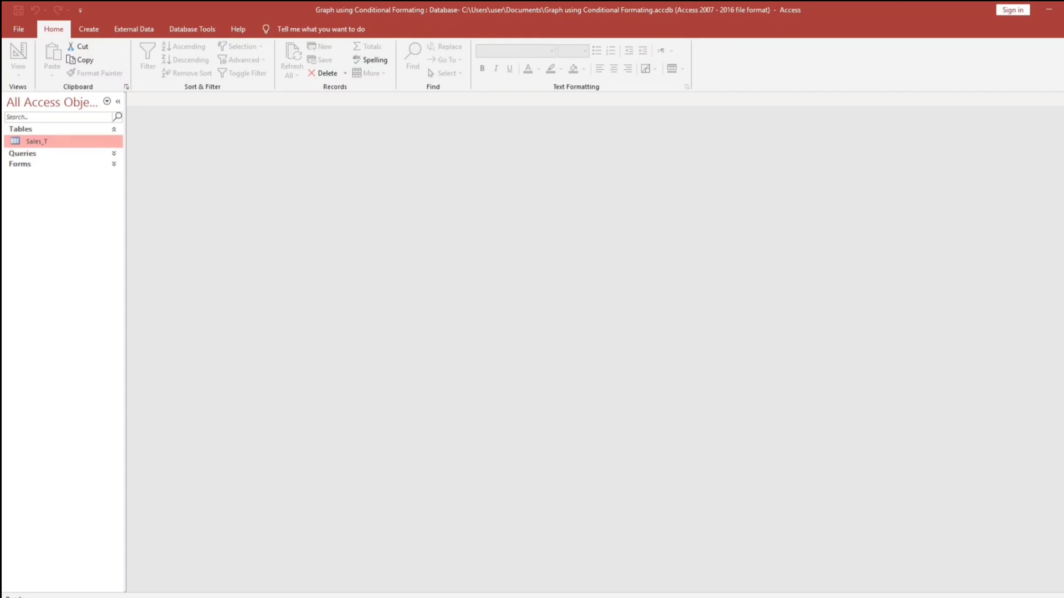
Create a Multiple Items form from the Sales_Extended query with ID, Area, Sales and Graph
click(22, 153)
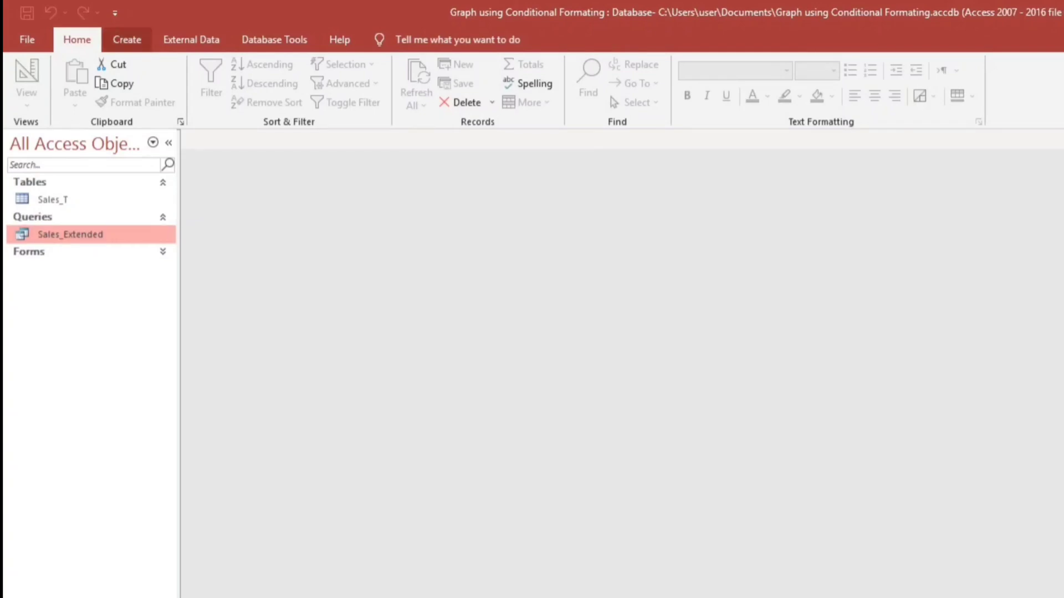
click(126, 40)
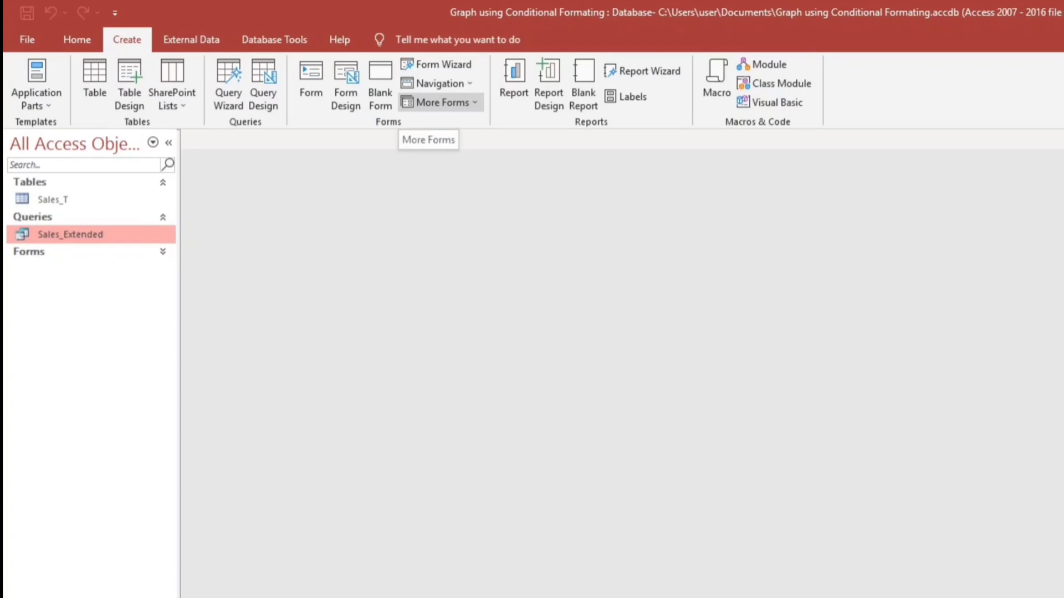
click(440, 102)
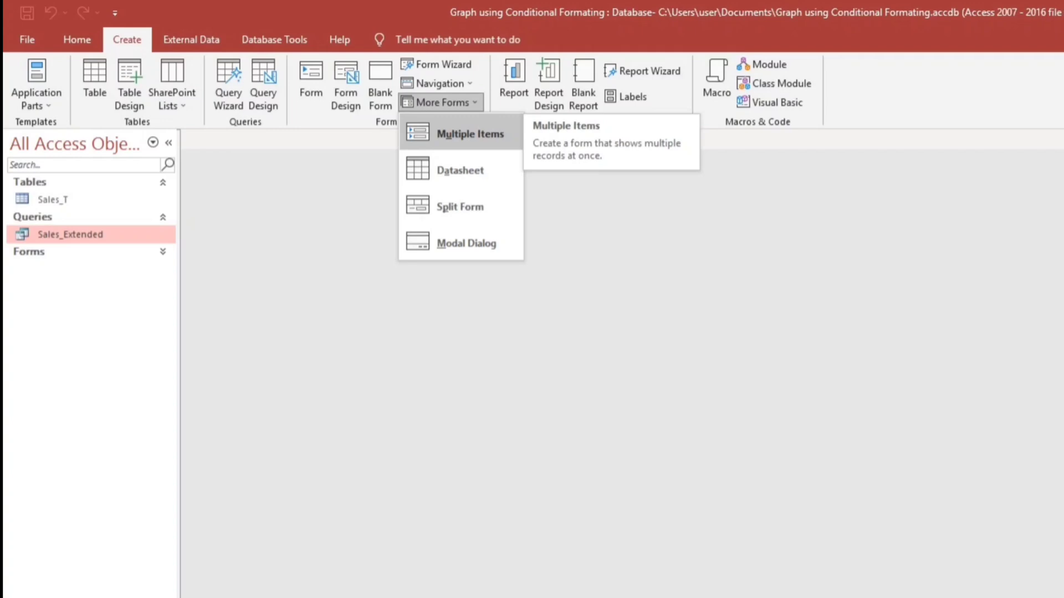
click(470, 133)
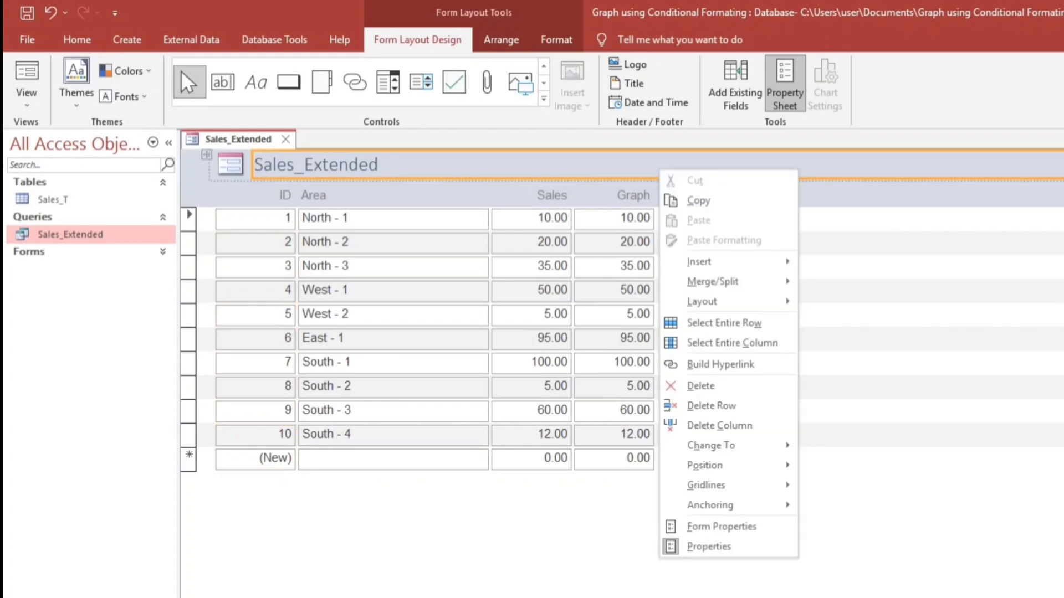
Switch the Sales_Extended form to design view and bring up conditional formatting for Graph
right_click(229, 164)
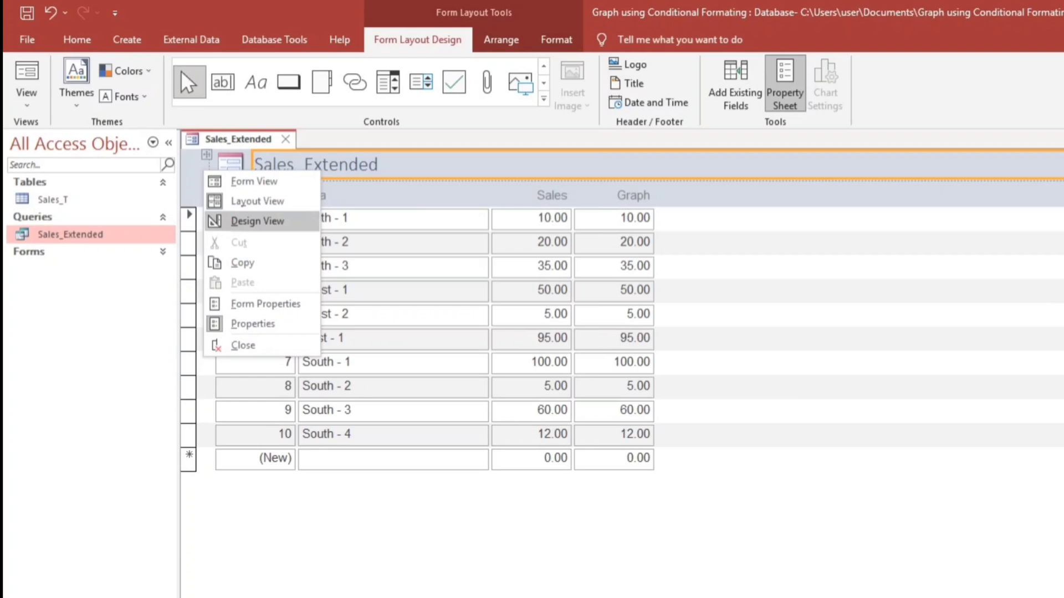
click(258, 220)
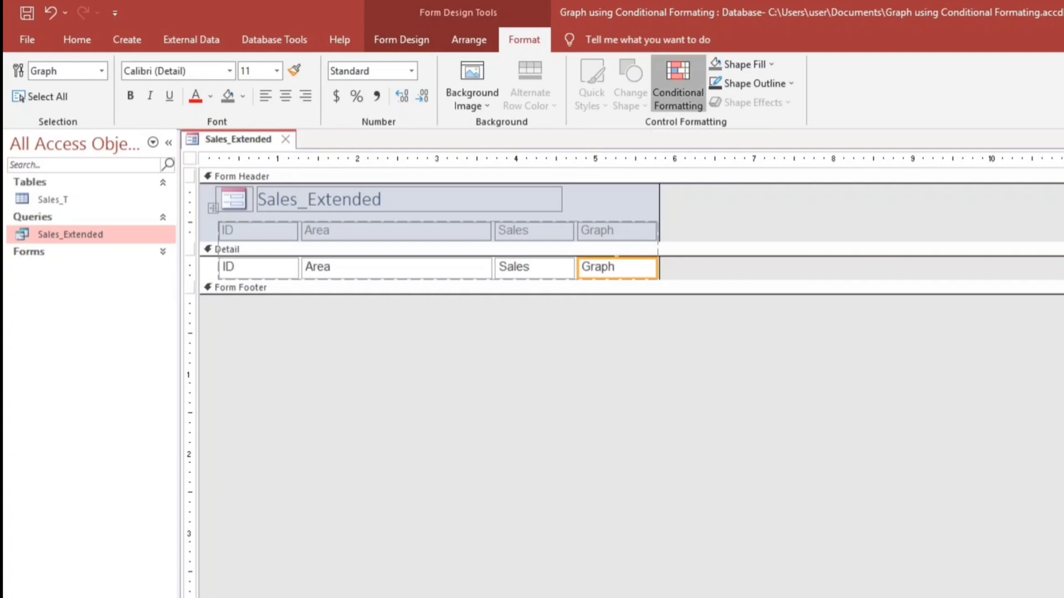
click(676, 85)
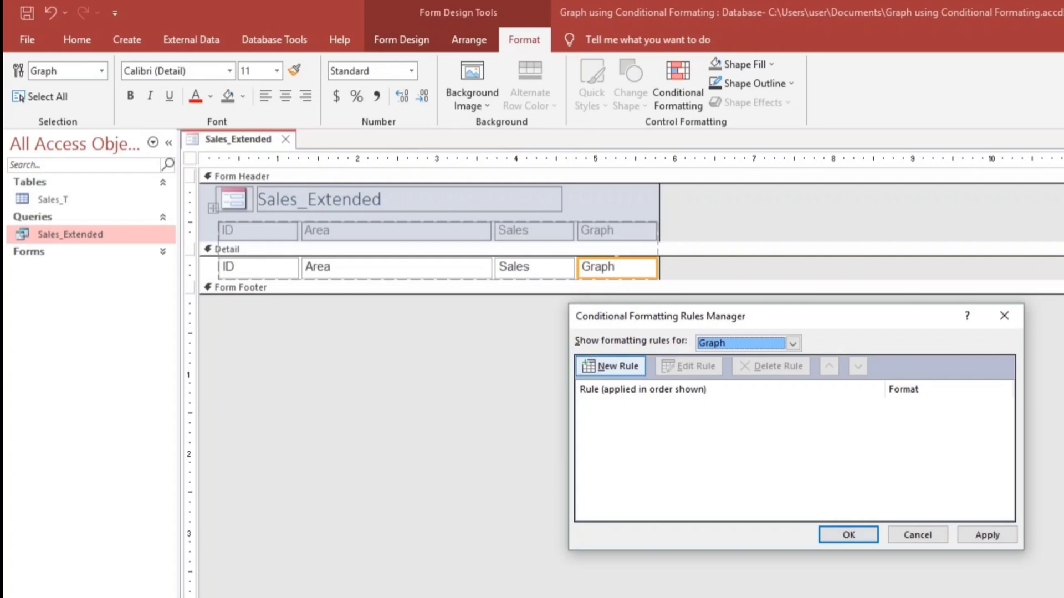
Add a Compare-to-other-records data bar rule for Graph, leaving values shown
click(608, 366)
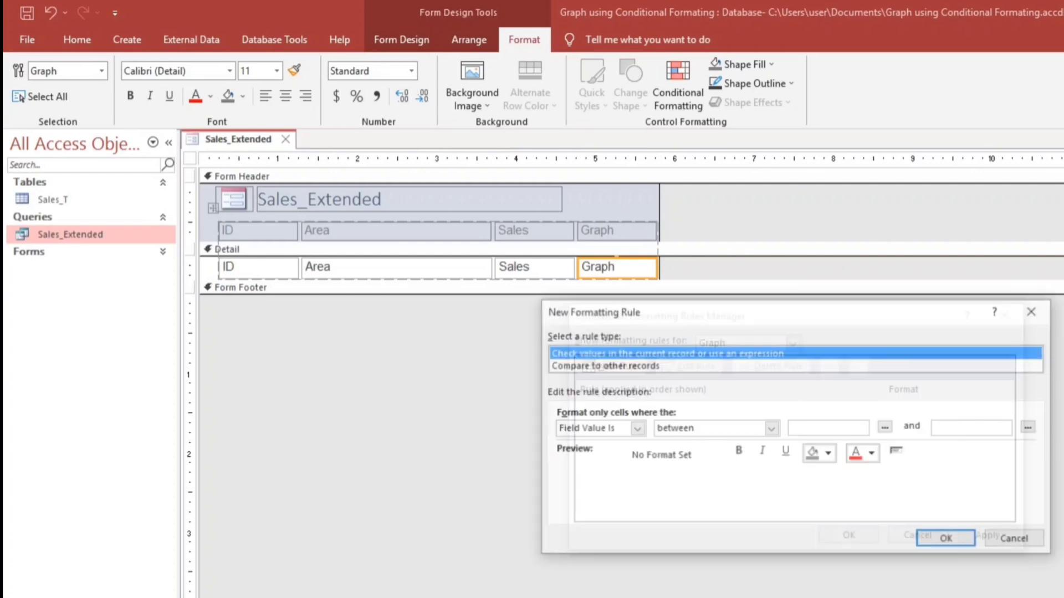
click(945, 537)
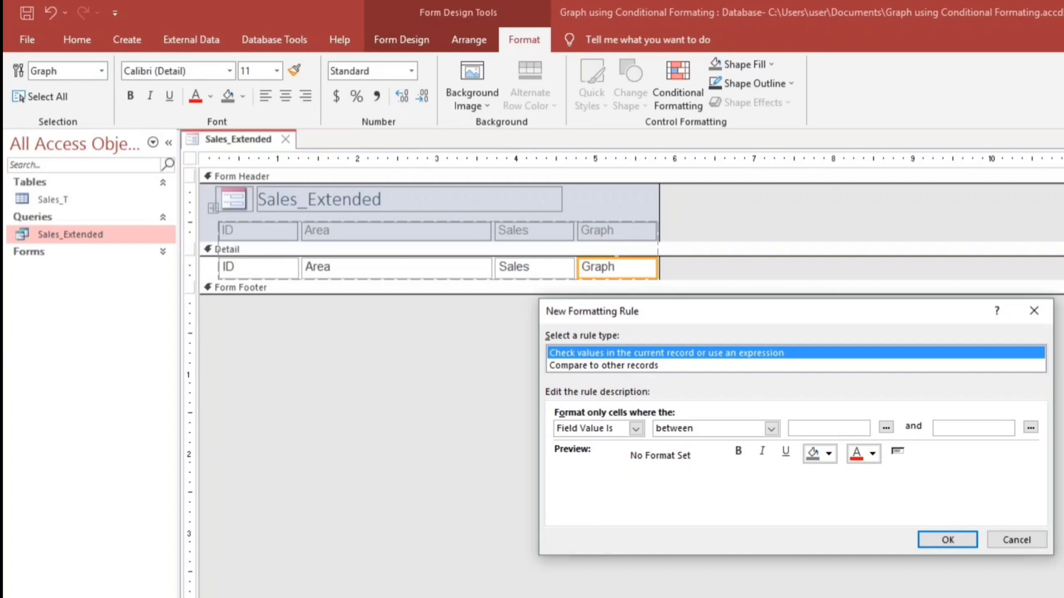
click(602, 364)
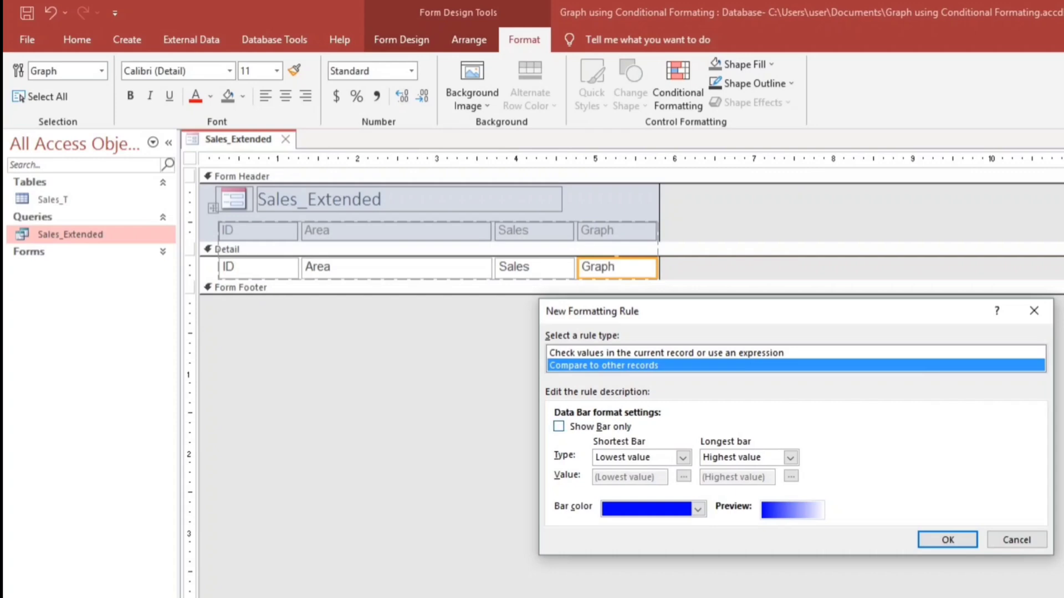
click(557, 426)
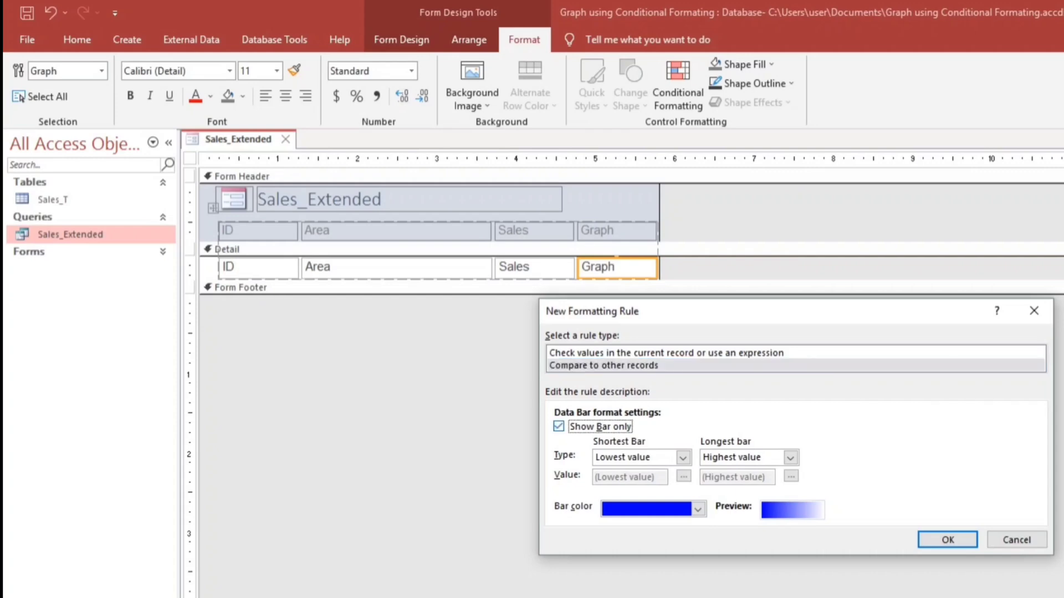
click(557, 426)
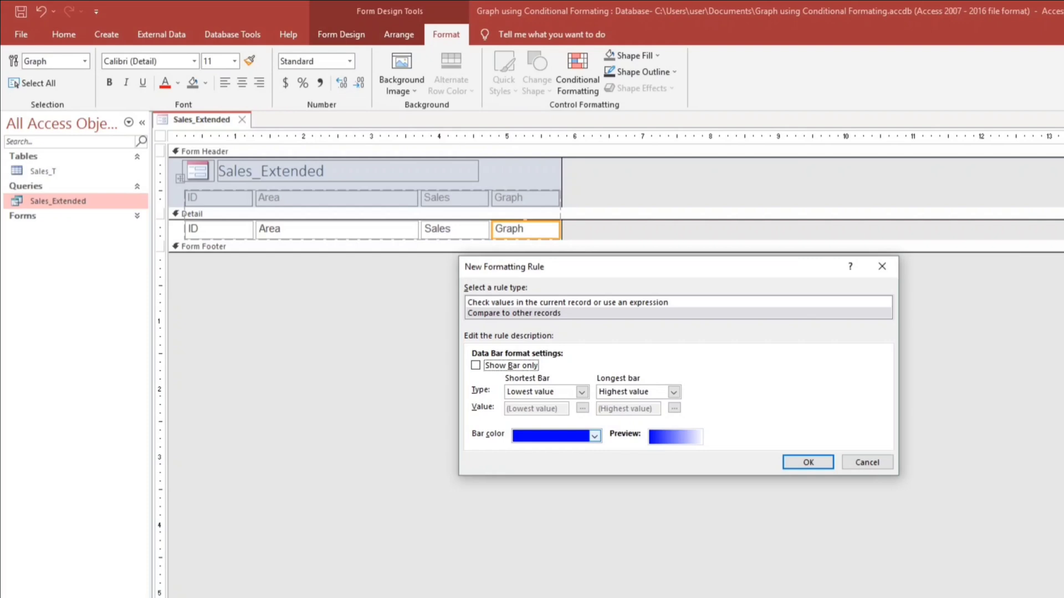
click(594, 434)
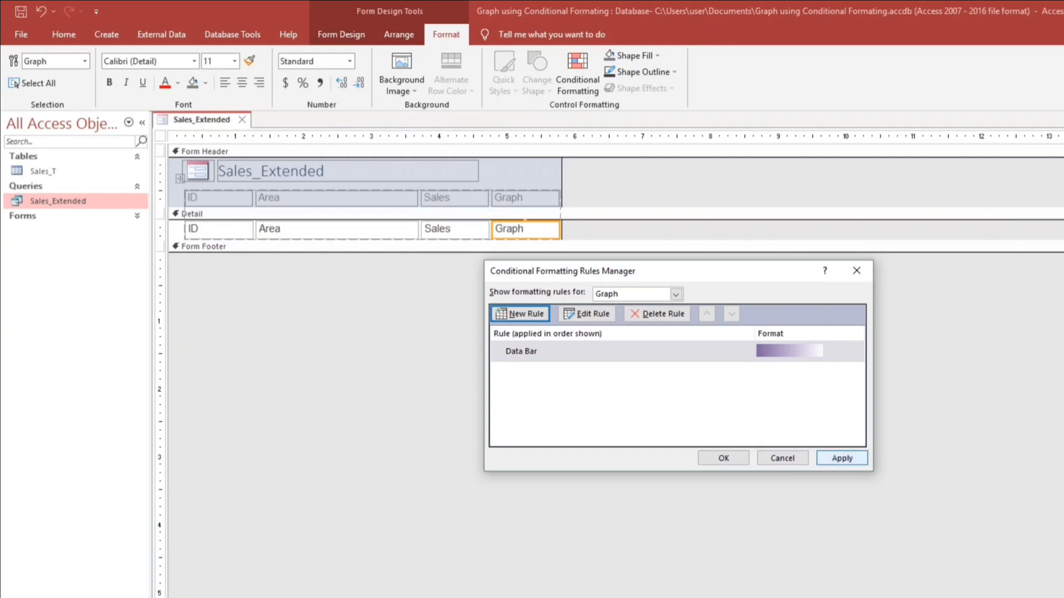
Apply the data bar rule and save the form as Sales_Extended
click(721, 458)
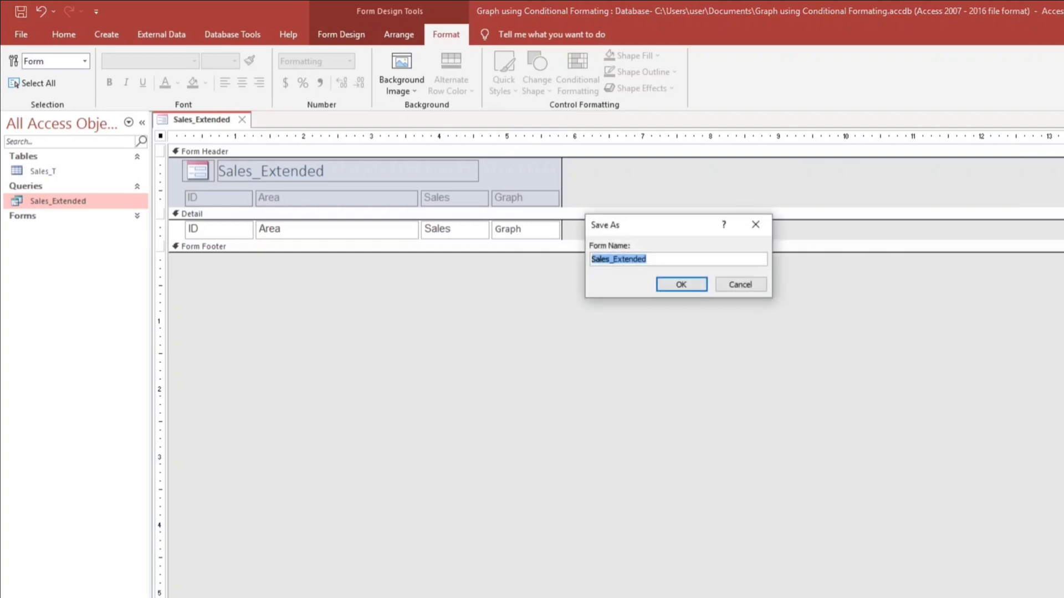
click(679, 284)
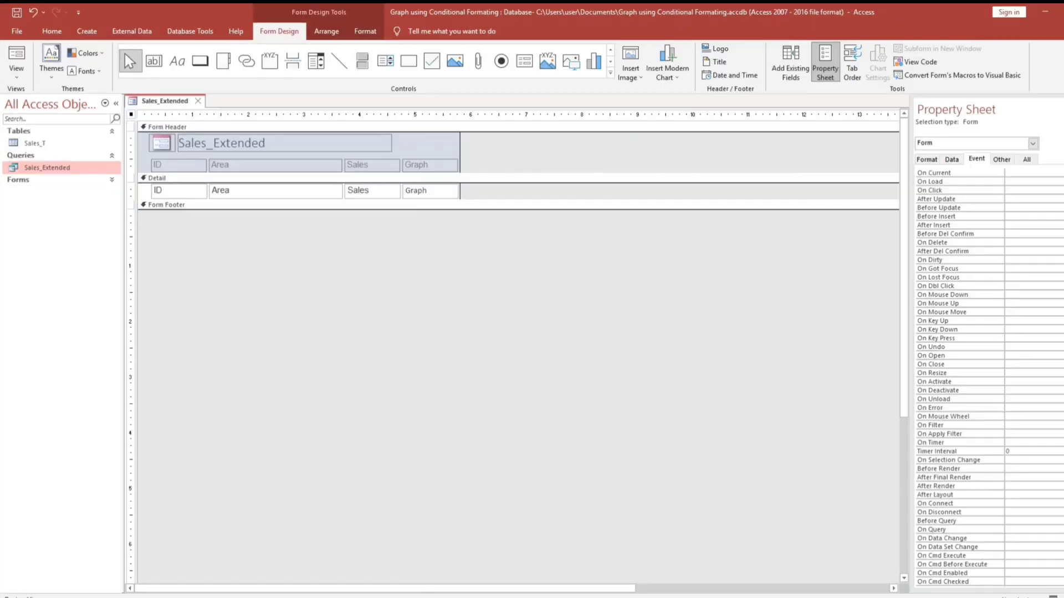
Anchor the Graph field to stretch across the top and view the records' data bars
right_click(430, 190)
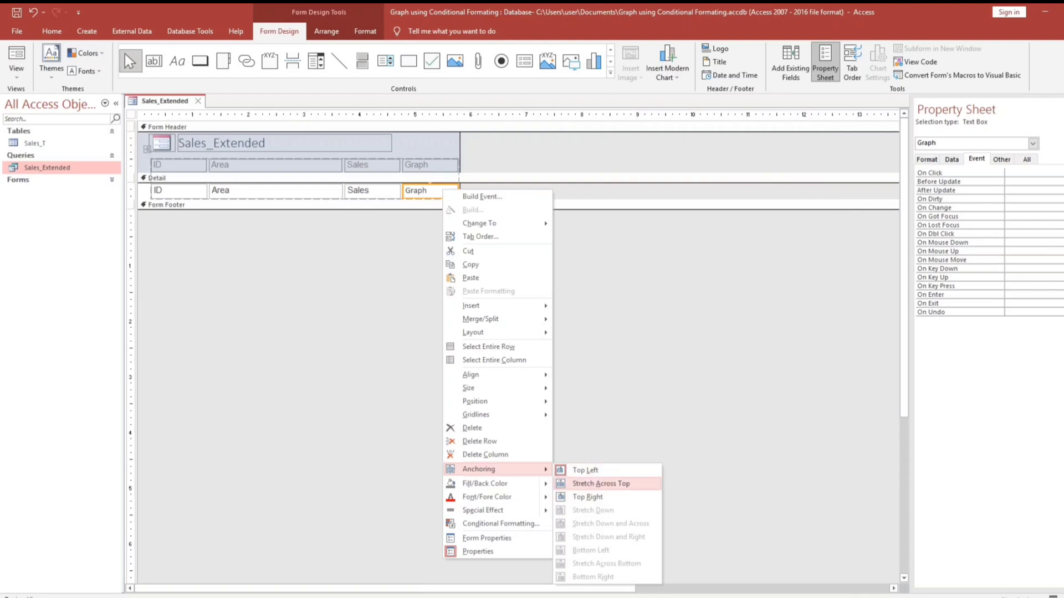
click(600, 483)
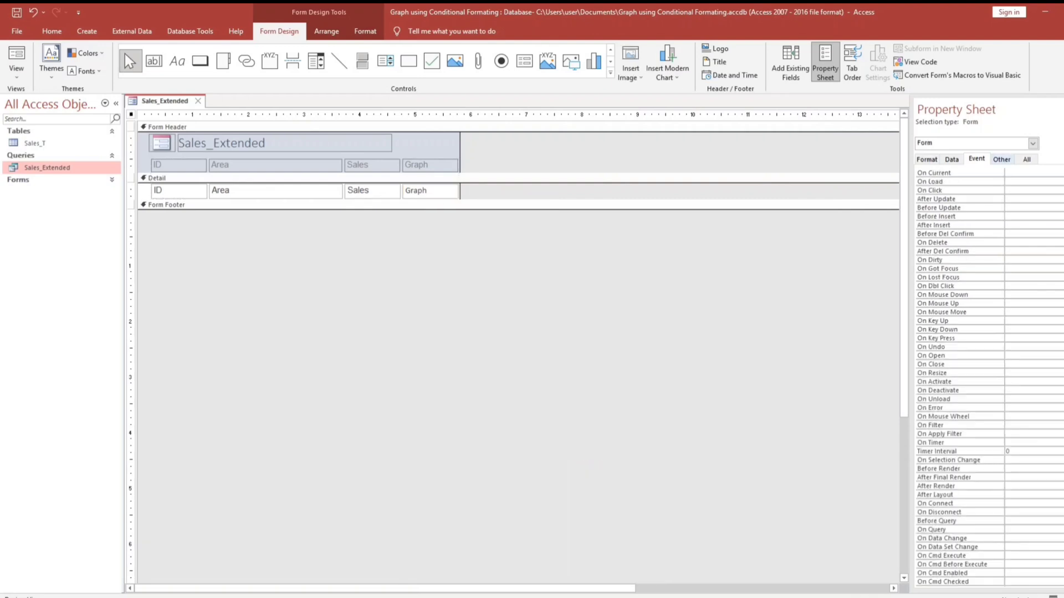
click(999, 158)
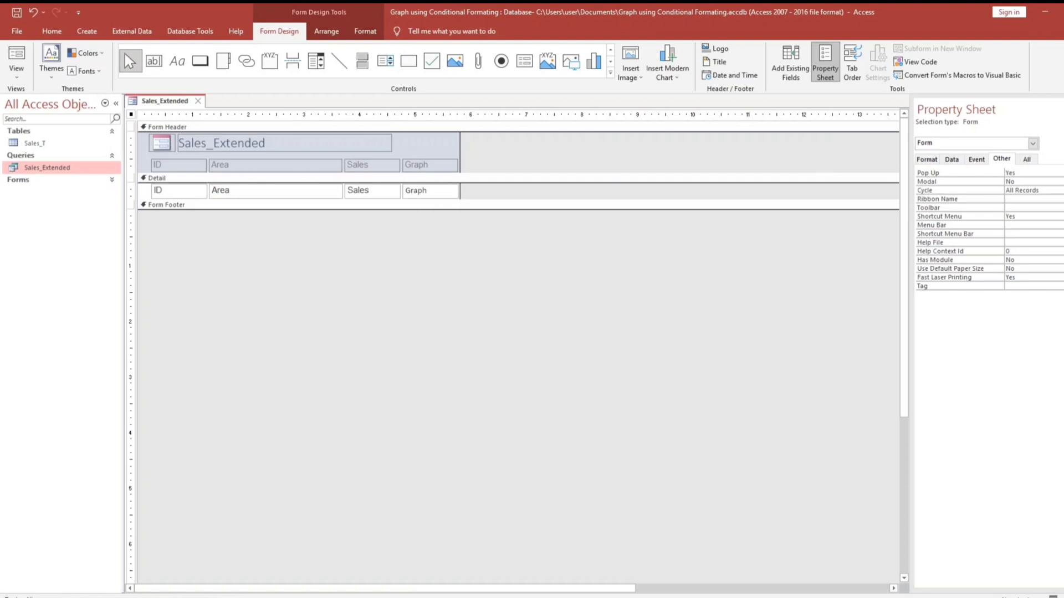
click(15, 61)
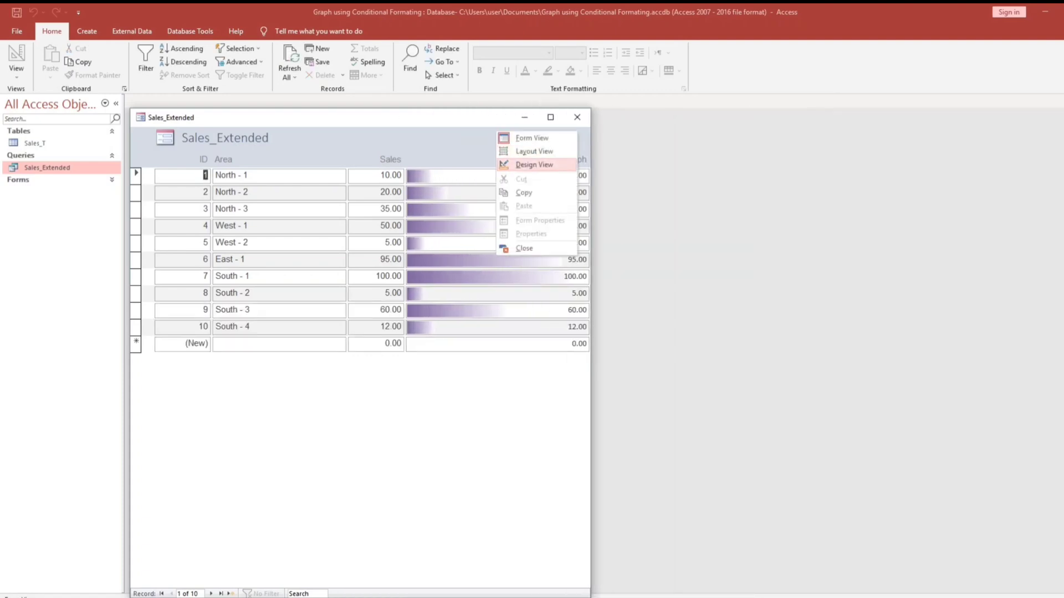
Add a bar-only data bar rule to Graph so the sales numbers are hidden
click(534, 164)
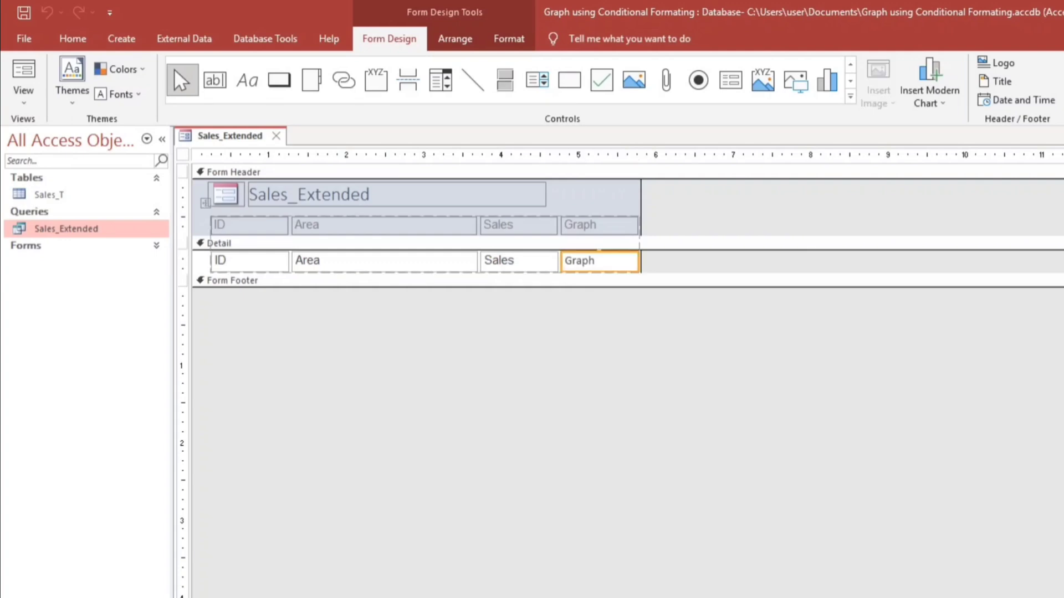
click(508, 39)
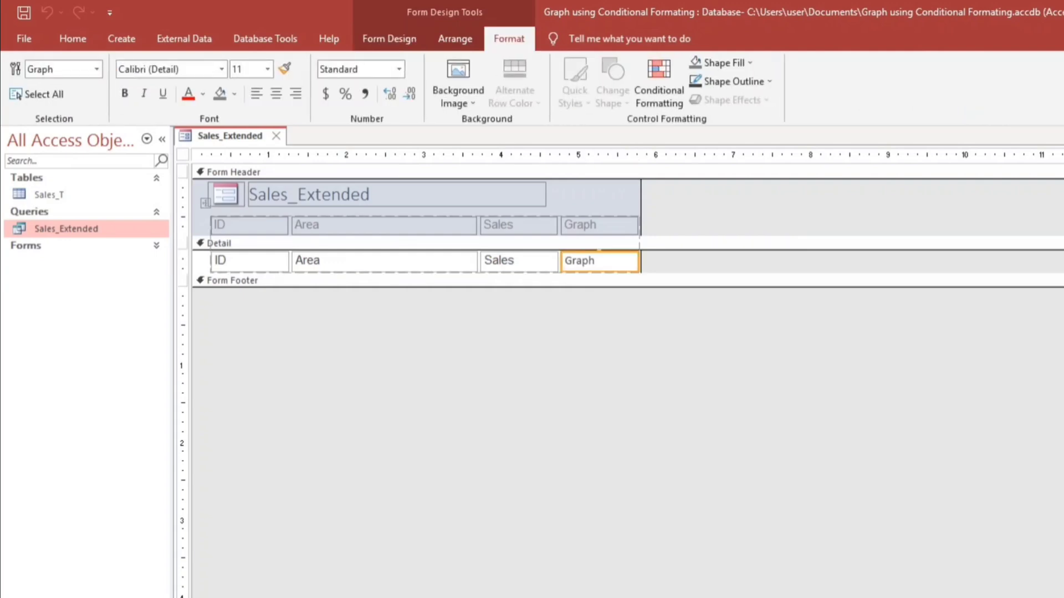
click(657, 80)
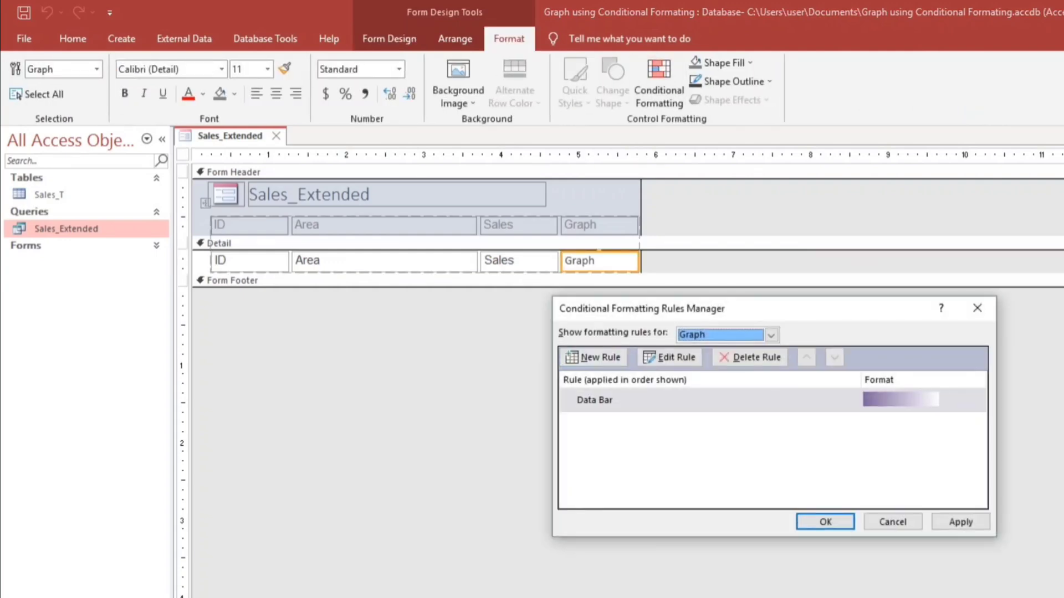
mouse_move(600, 357)
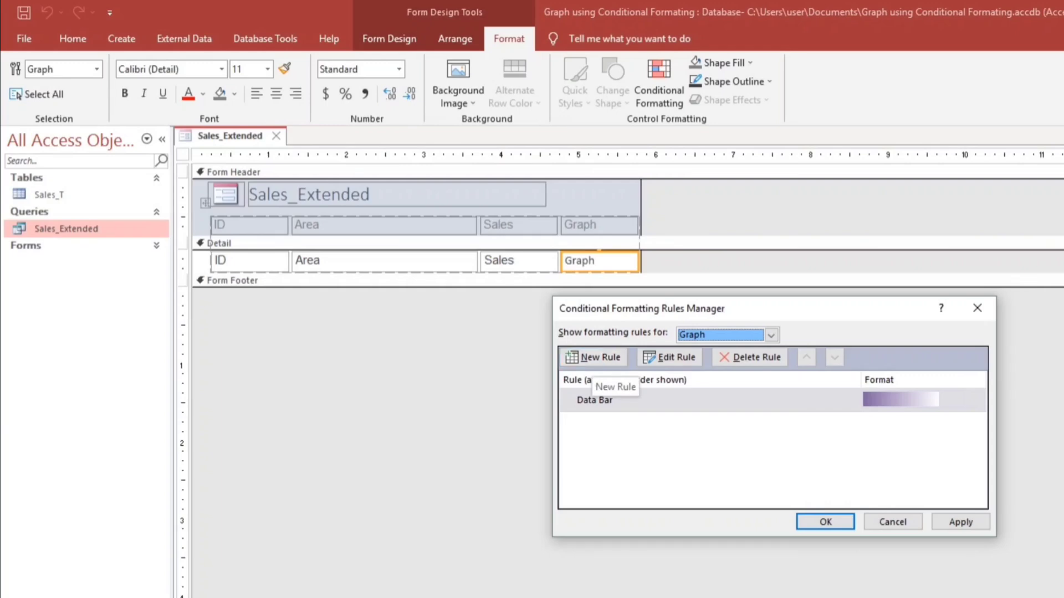
click(597, 357)
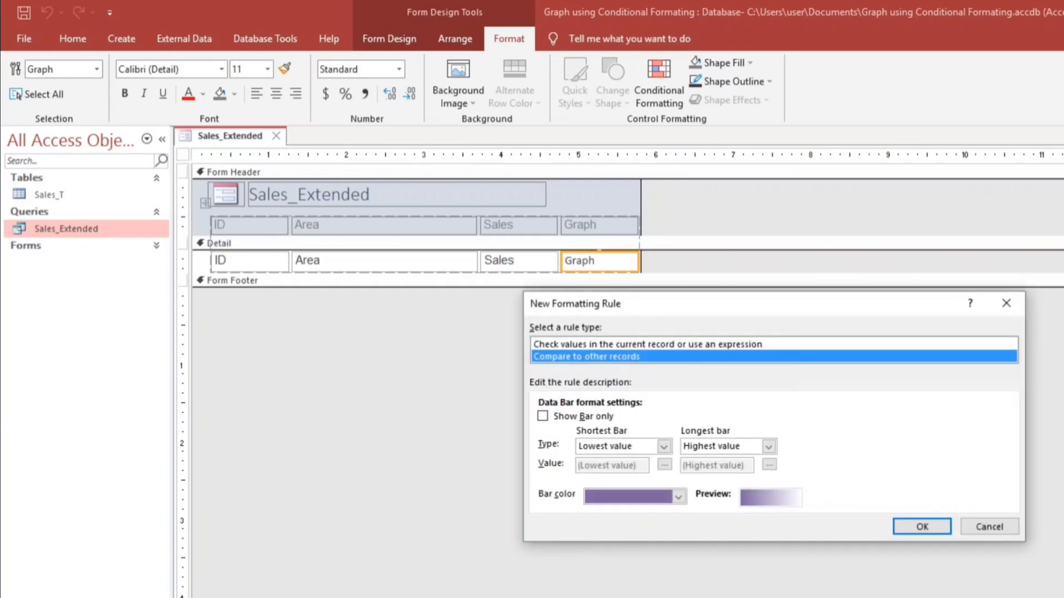
click(541, 416)
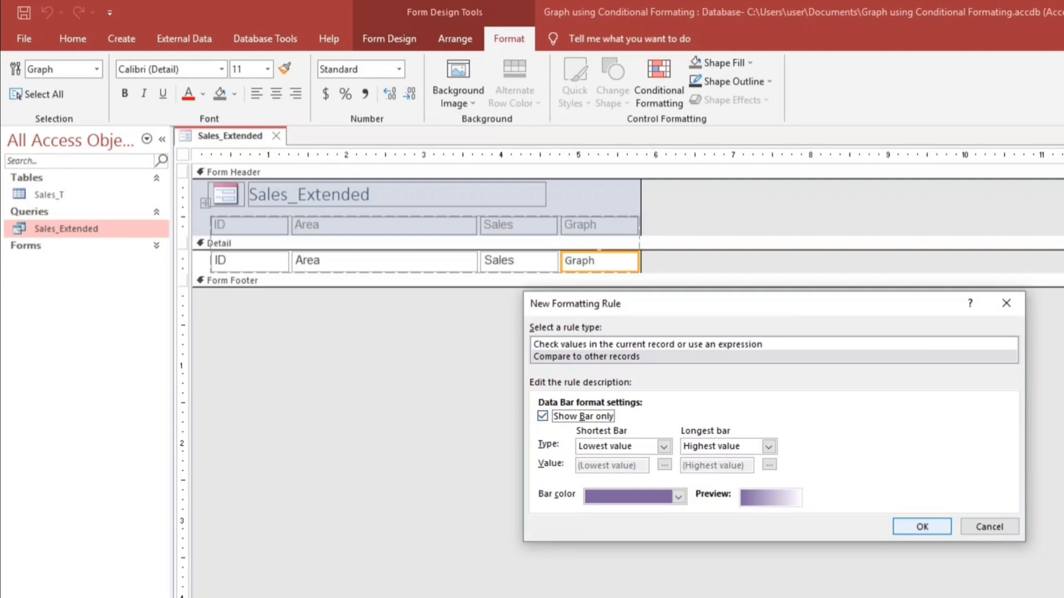
click(921, 527)
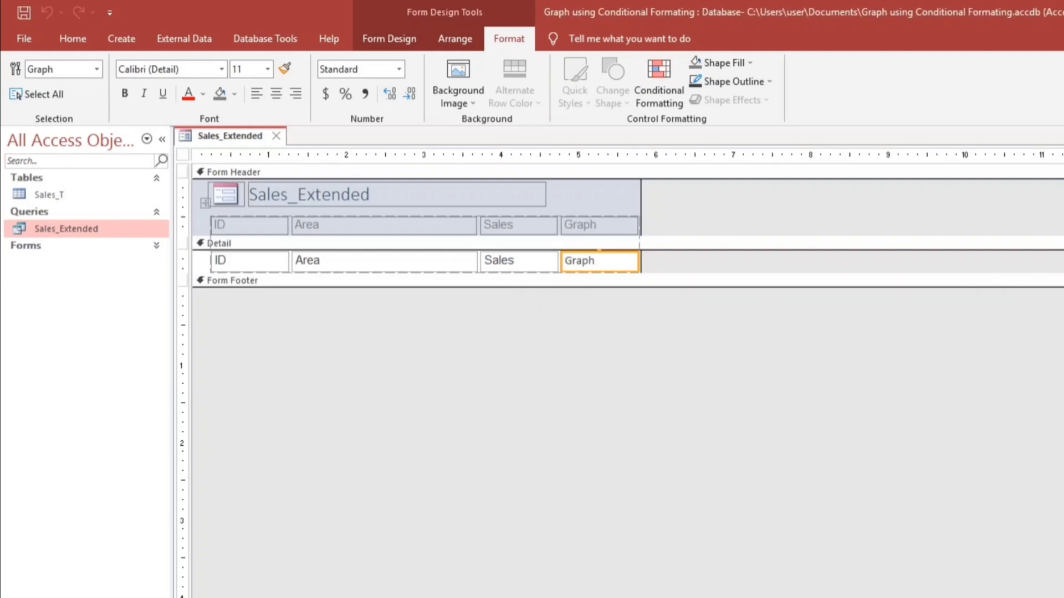
click(73, 39)
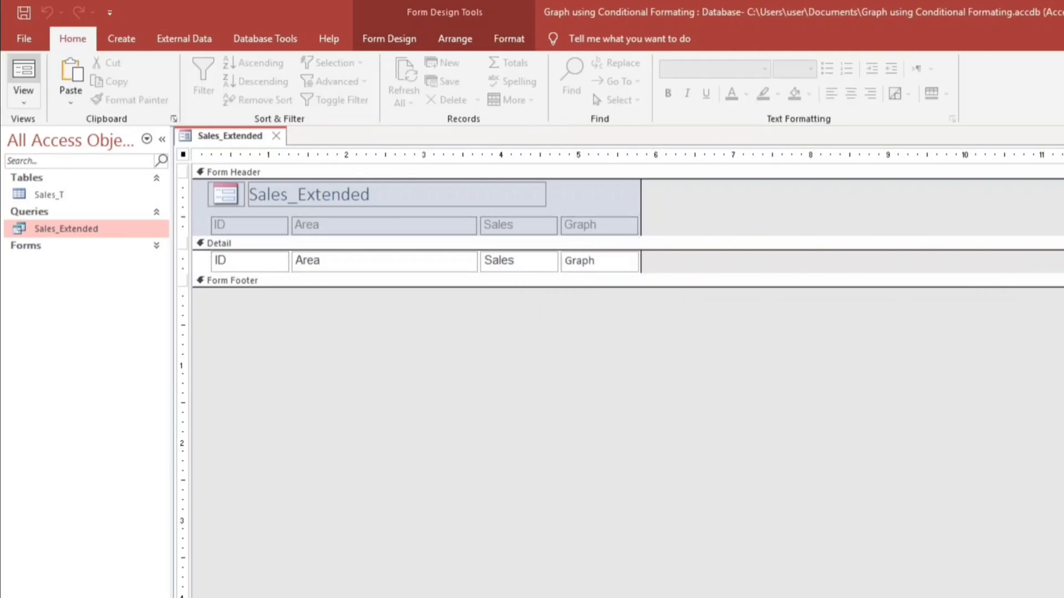
Set West - 1's Sales to 95 in form view, then return to design view
click(23, 74)
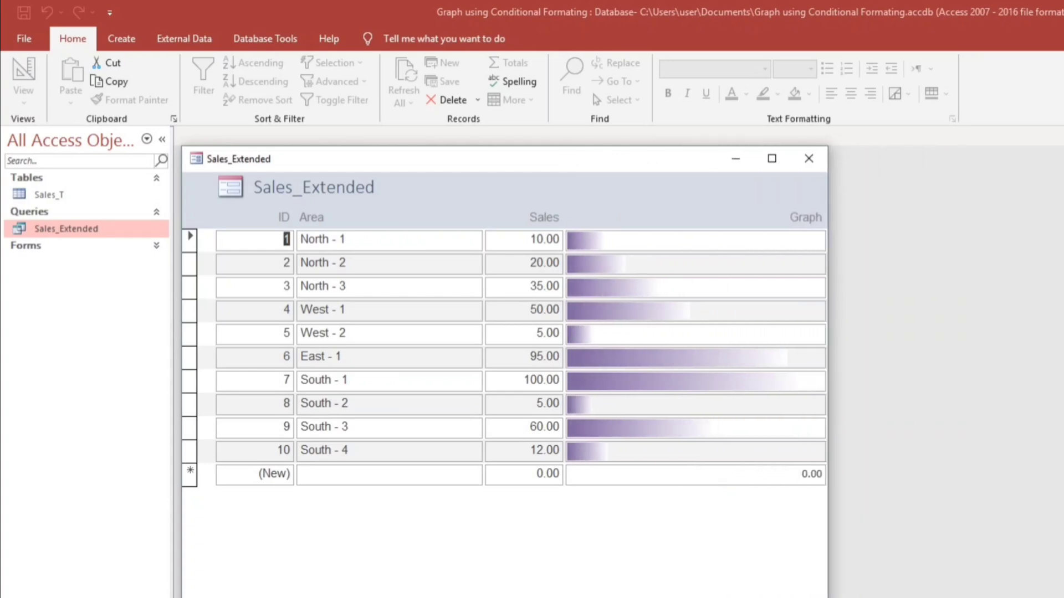
click(543, 310)
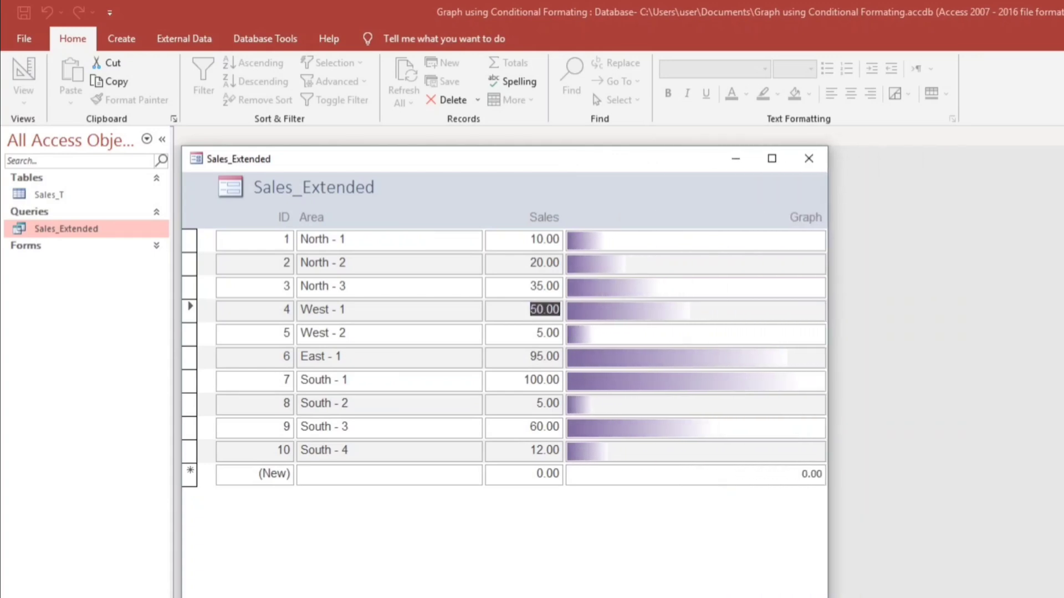
text(95)
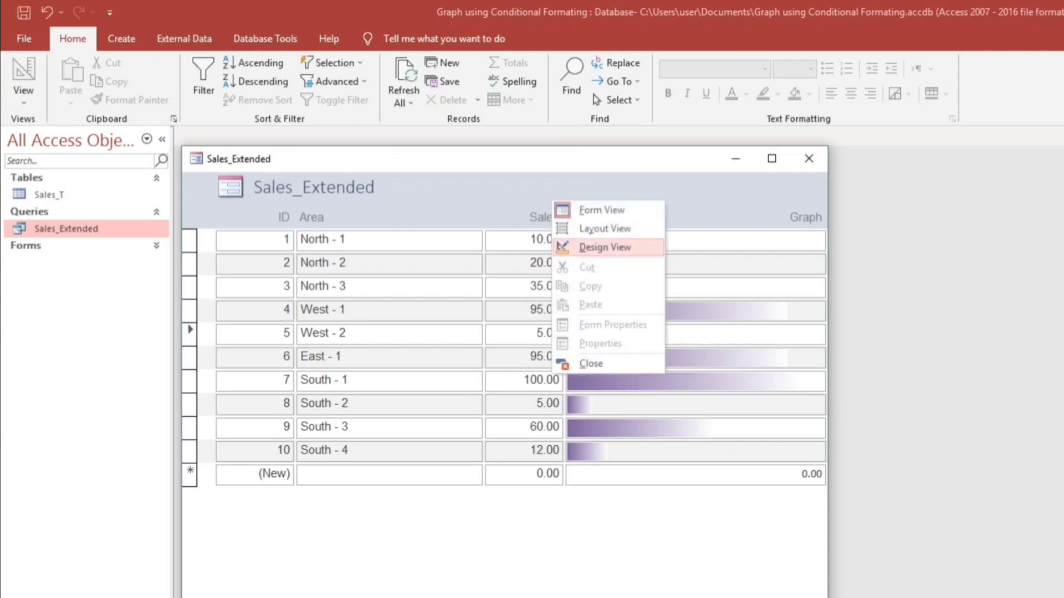
click(605, 246)
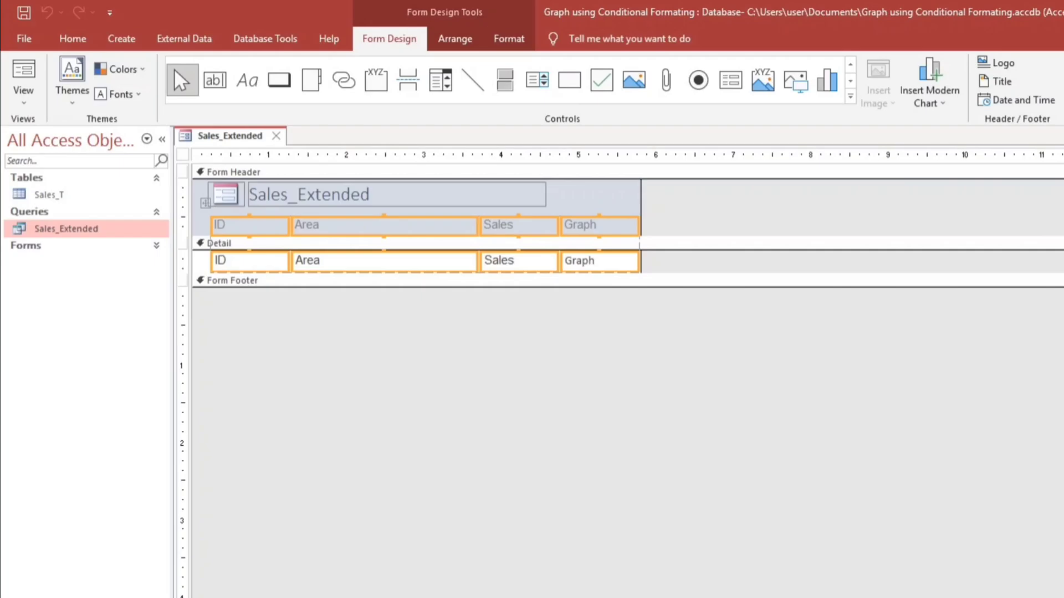
Set Border Style to Solid for all selected controls and review the outlined rows in Form View
click(790, 58)
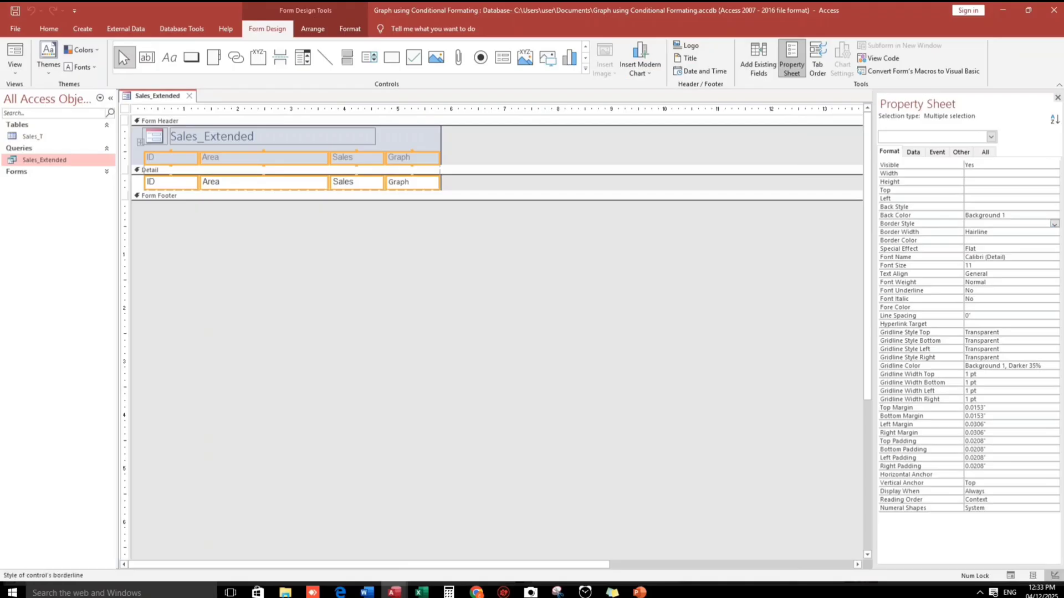
click(997, 223)
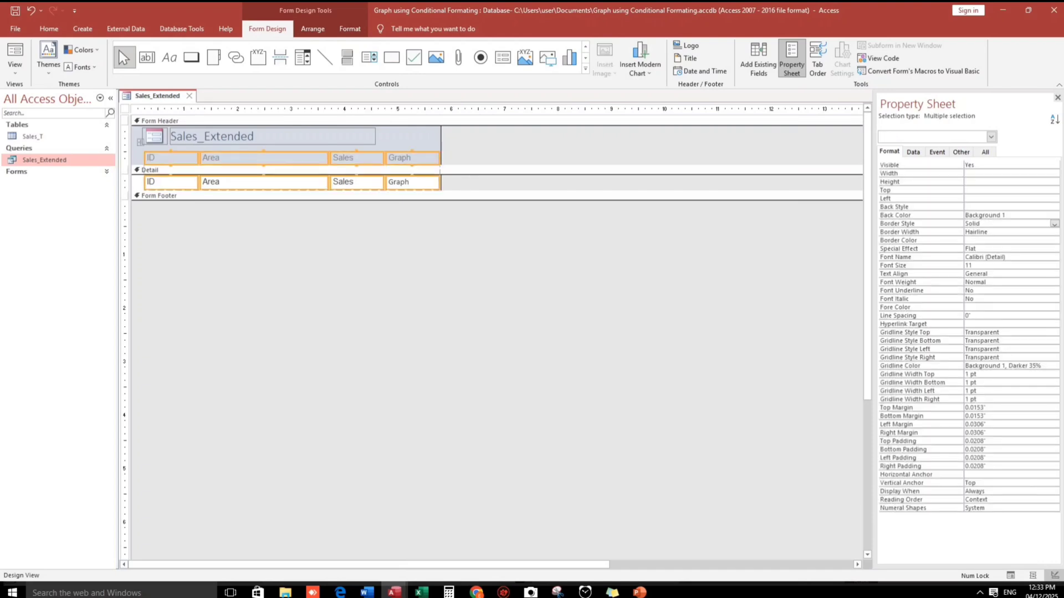
click(991, 441)
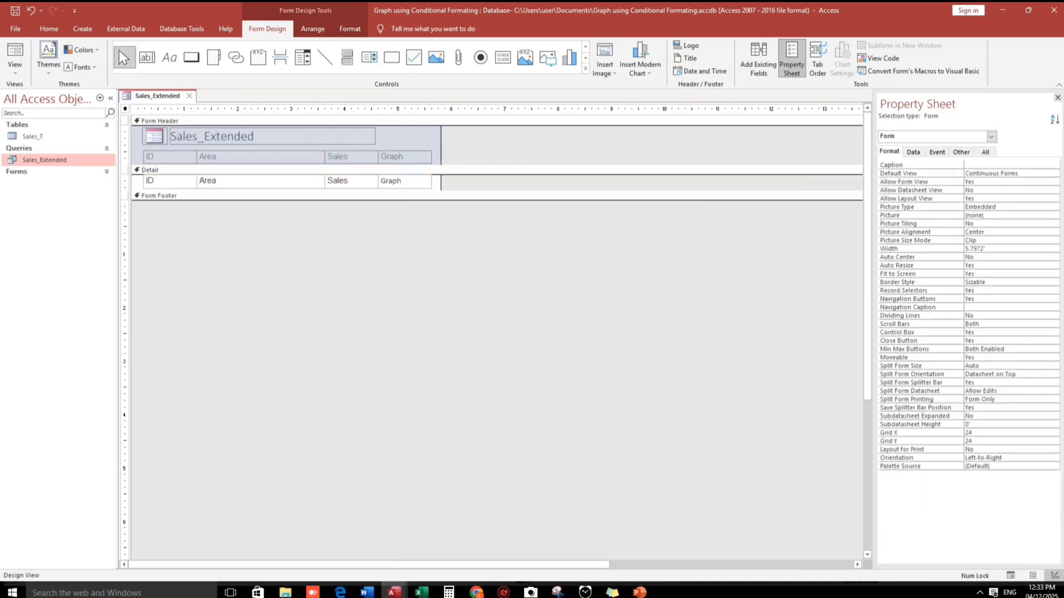
click(271, 169)
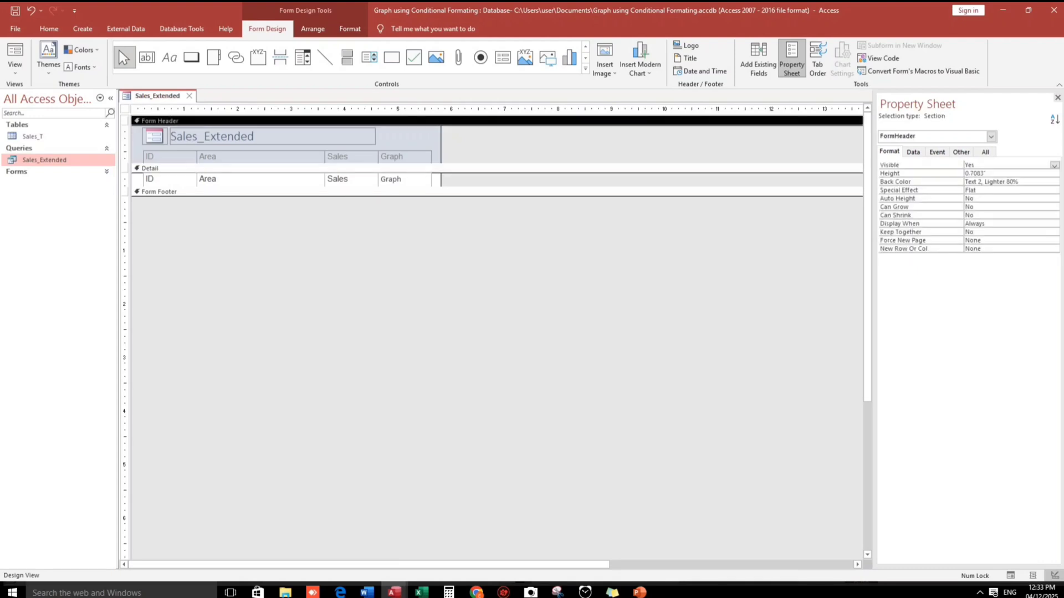
click(555, 66)
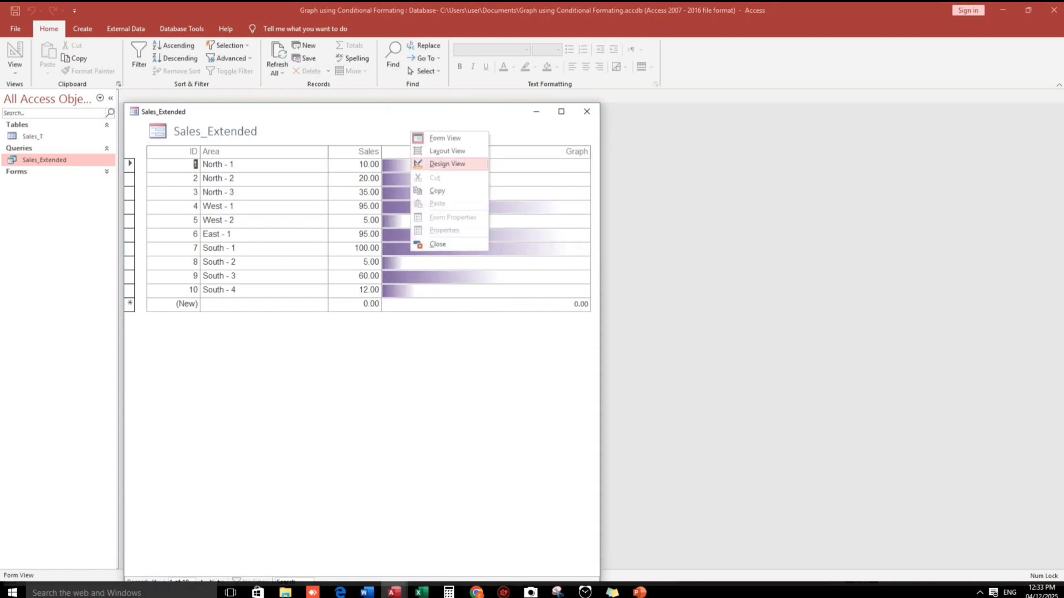
Recolor the Graph data bar rule to blue via Conditional Formatting and check it in Form View
click(446, 164)
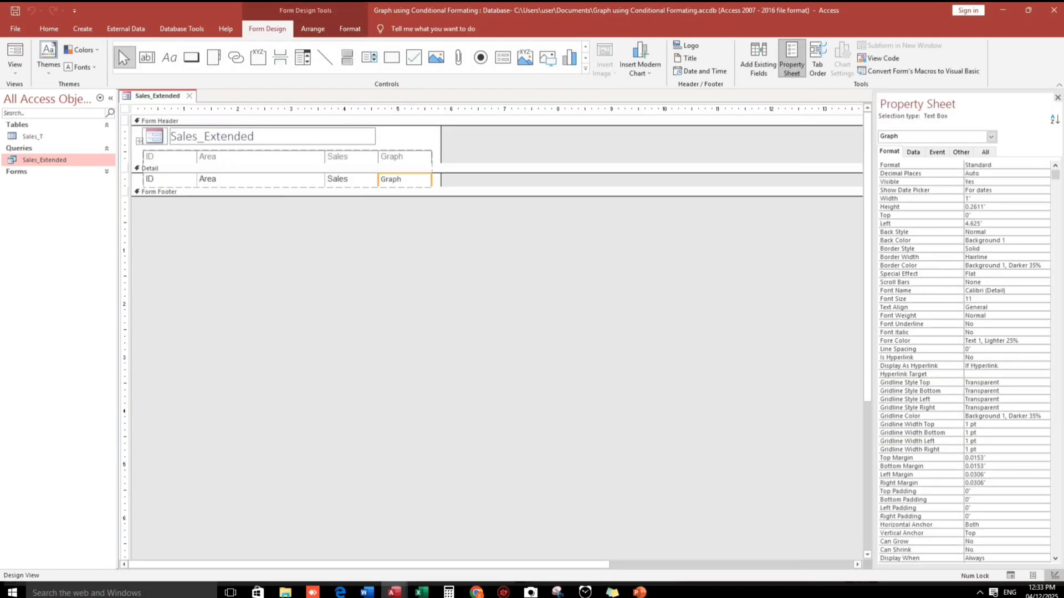
click(349, 29)
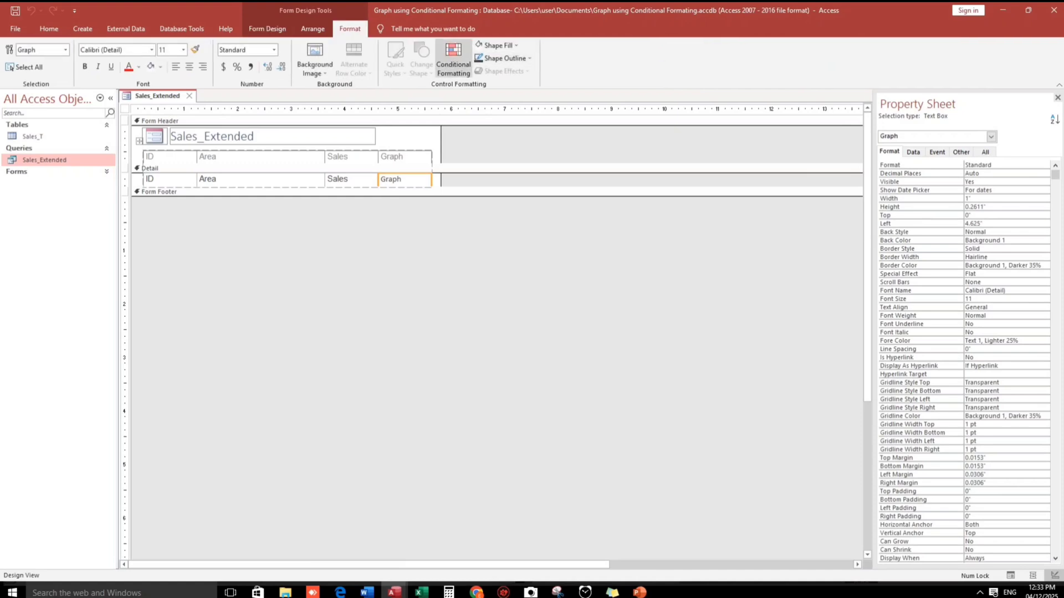
click(454, 60)
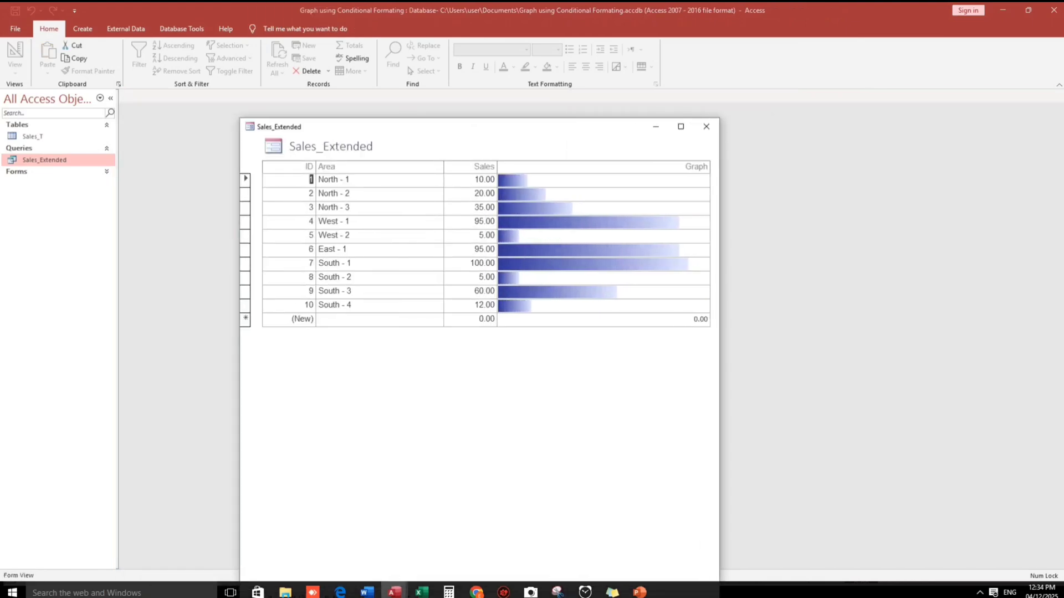
click(485, 305)
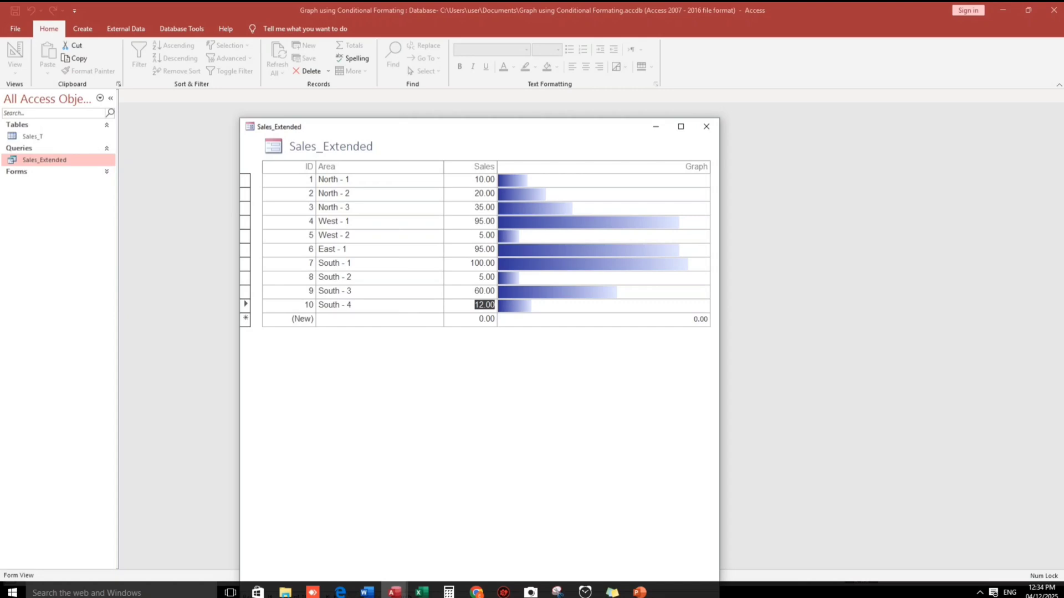